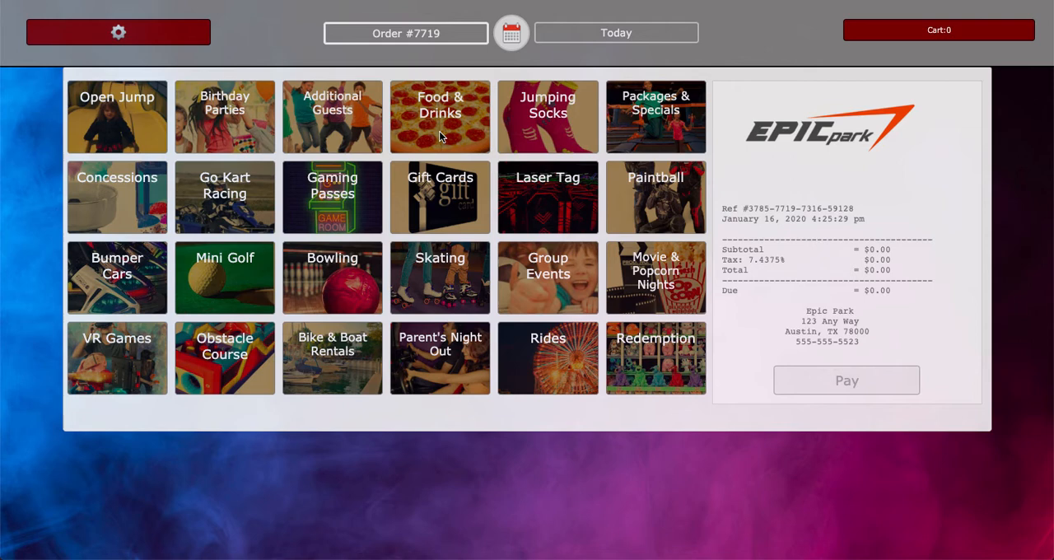
Open Food & Drinks to start a Dinner cheeseburger with Double Meat, Avocado and Fried Egg.
click(440, 117)
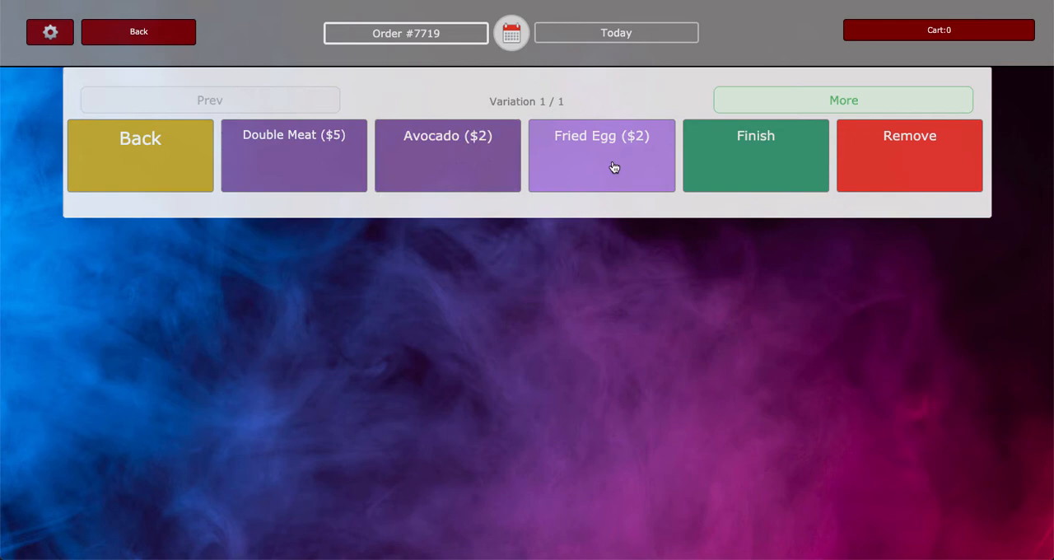
Add the customized cheeseburger to the cart, then pay $27.92 in cash with a $10.00 tip.
click(755, 155)
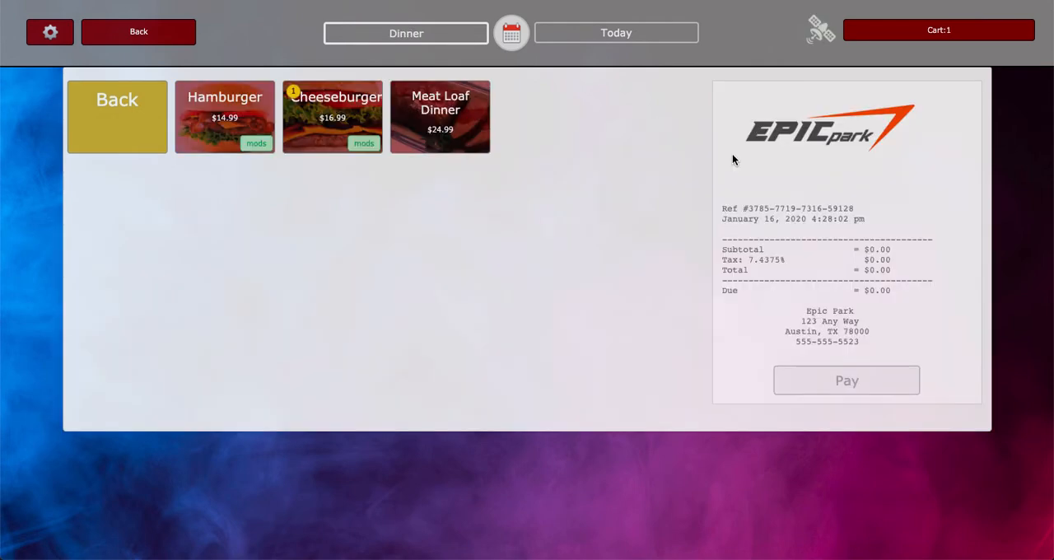
click(332, 116)
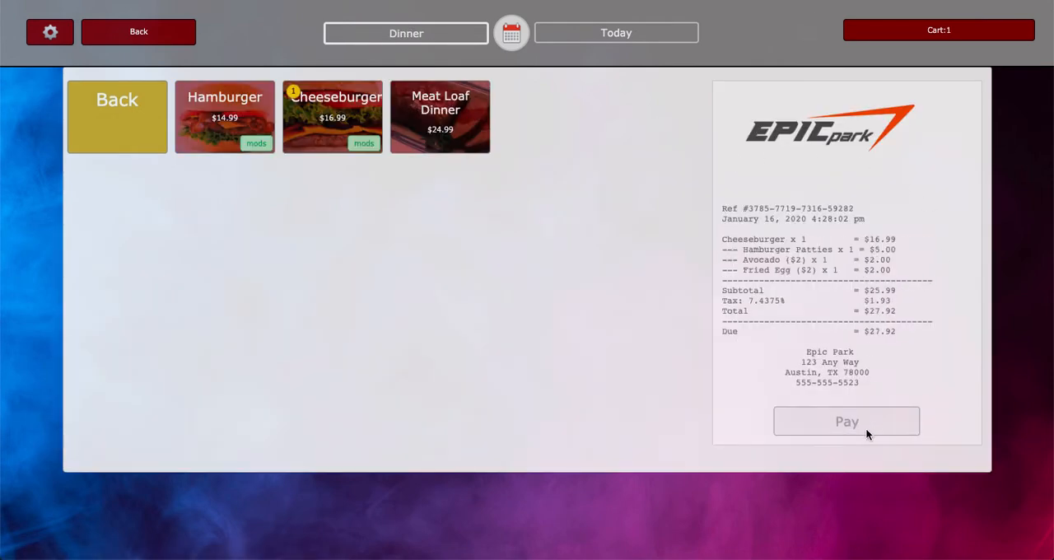
click(847, 421)
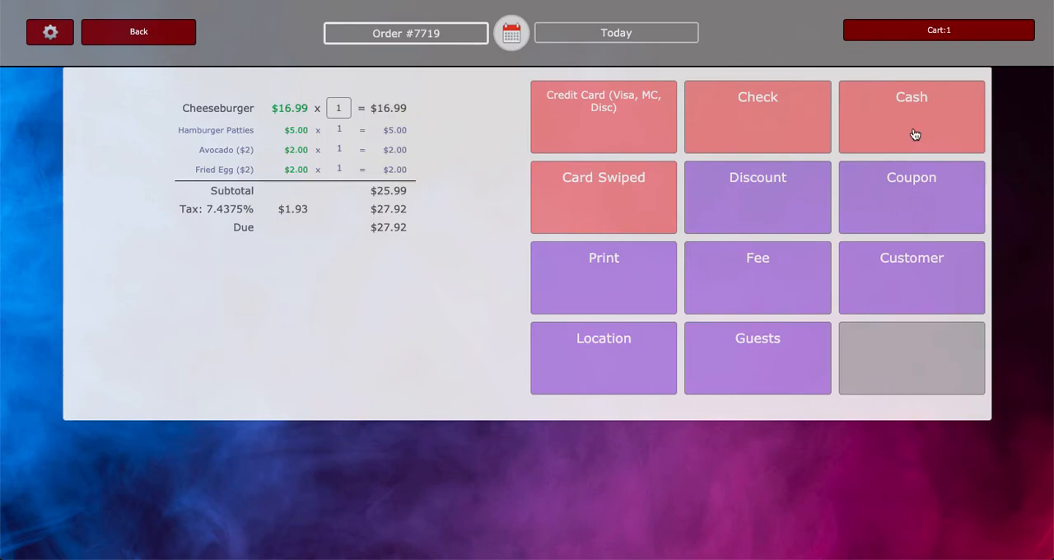
click(911, 116)
text(10)
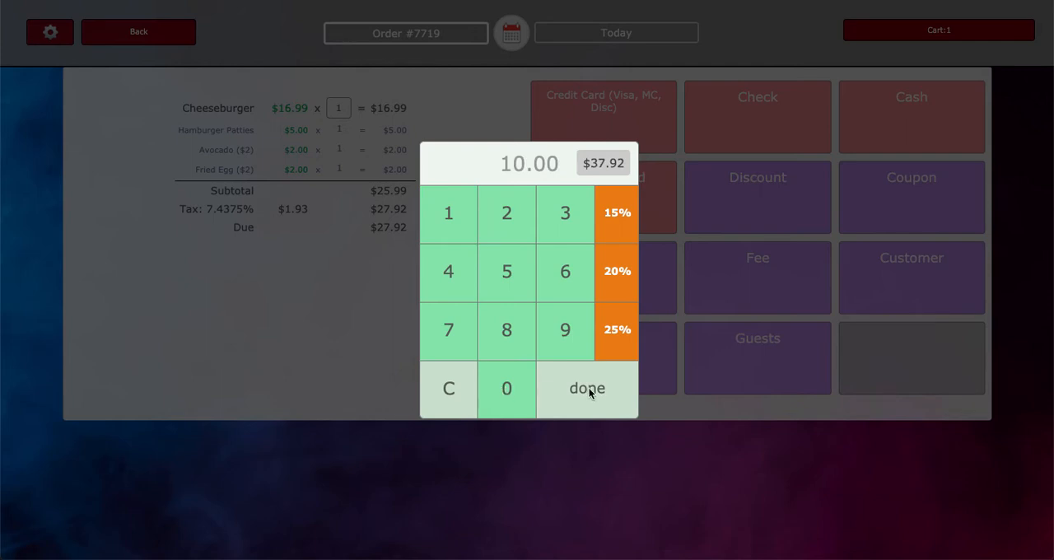
click(587, 388)
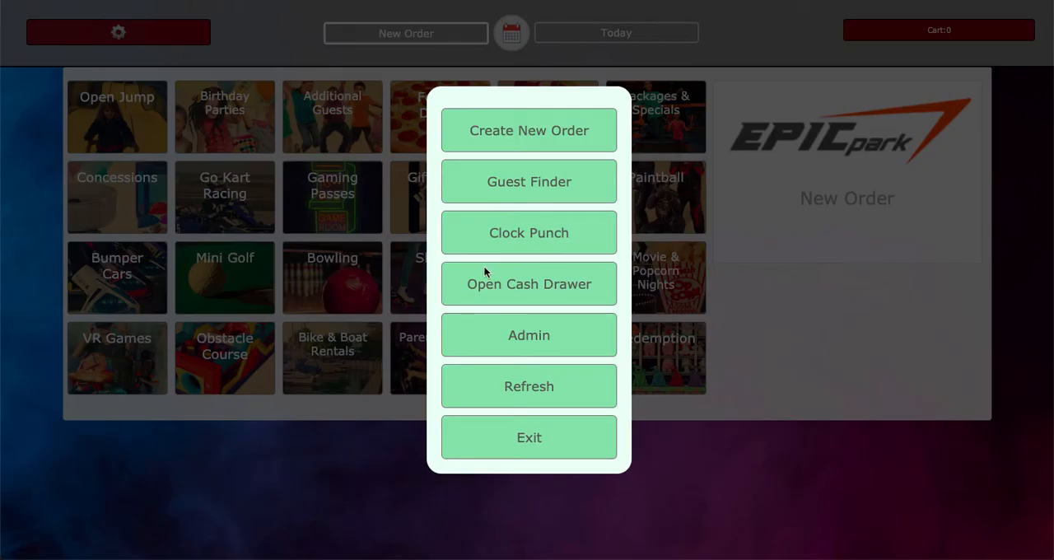
mouse_move(531, 335)
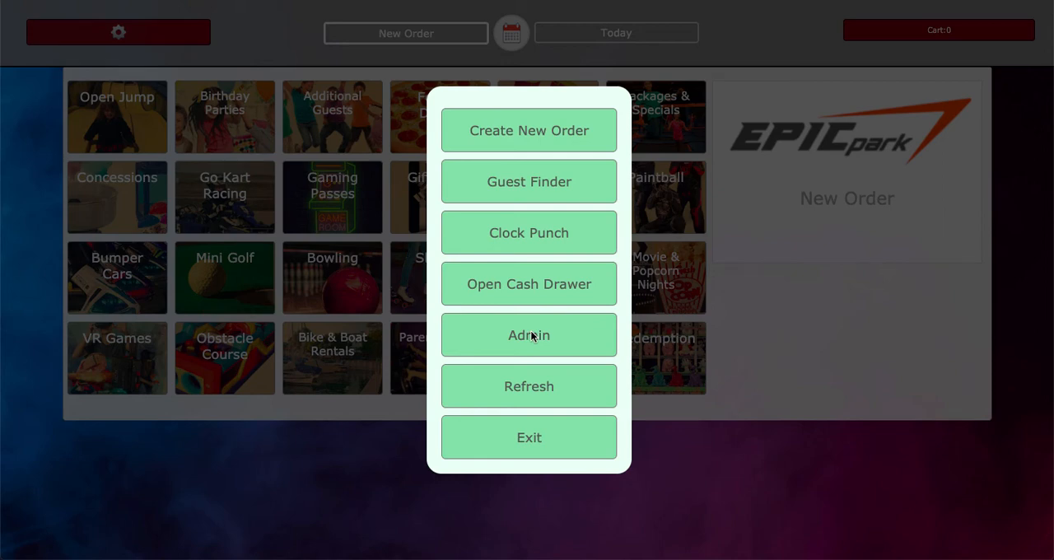
Open Admin to show Setup Printer, Kitchen 1, Kitchen 2 and Drink Station.
click(528, 335)
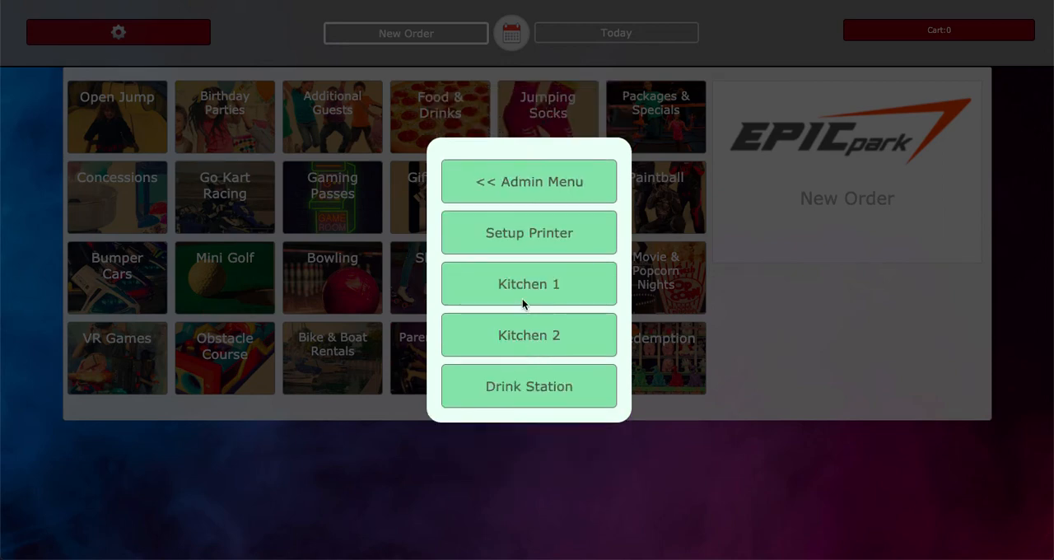
mouse_move(529, 308)
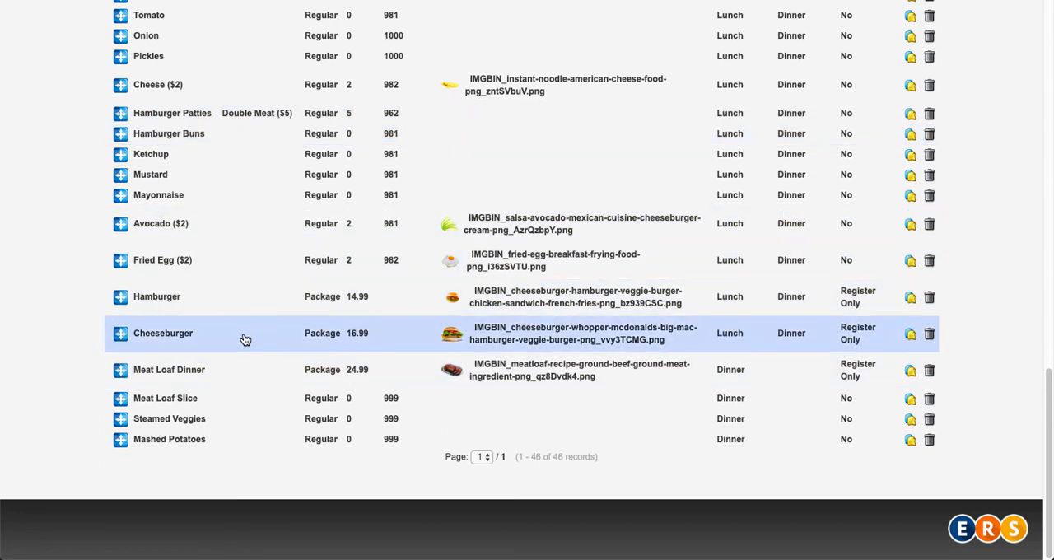
Open the Cheeseburger package's edit form, showing its $16.99 cost and ingredient contents.
click(162, 332)
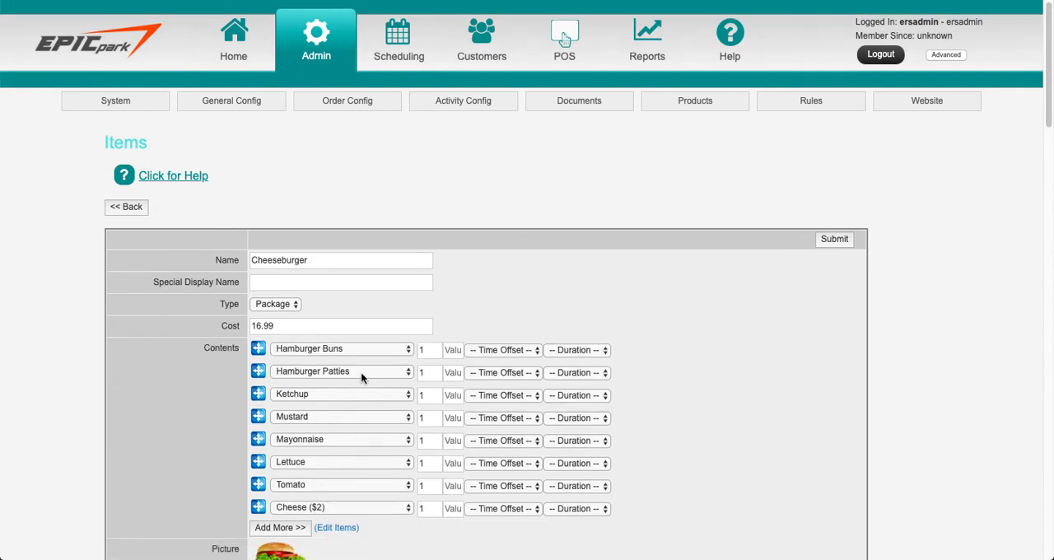
mouse_move(320, 353)
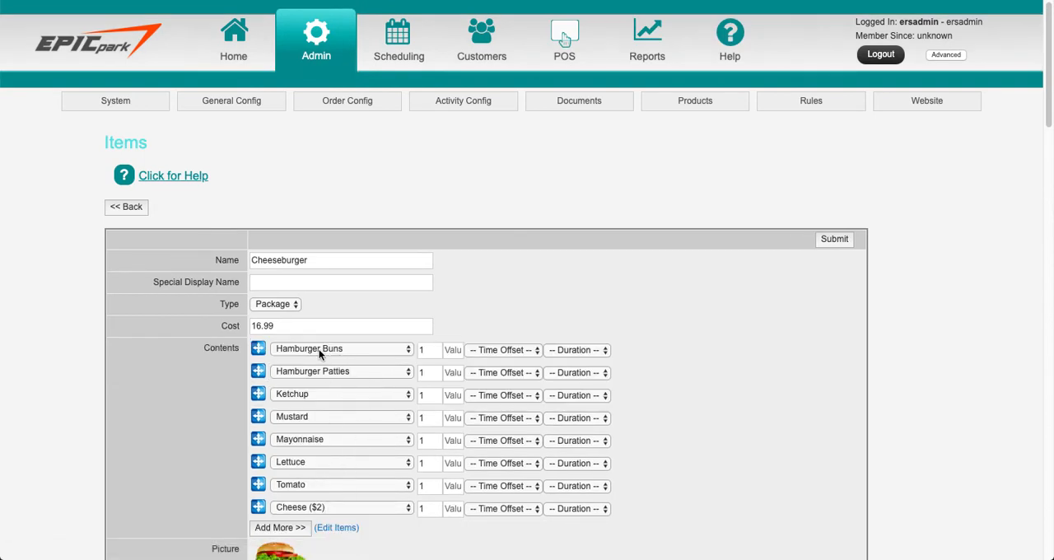
mouse_move(307, 395)
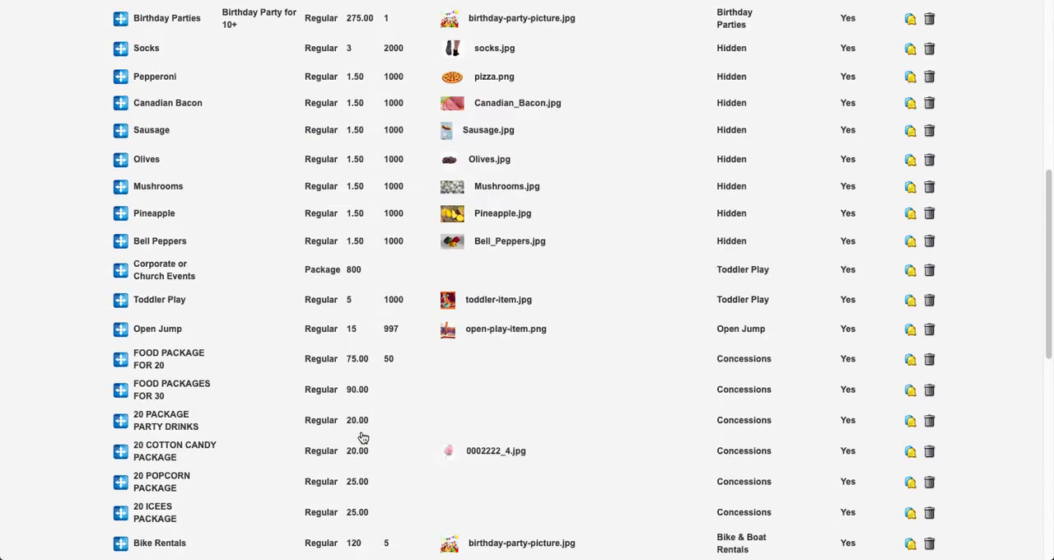
Scroll the items list to the Hamburger Patties (960) and Hamburger Buns inventory counts.
scroll(down, 3)
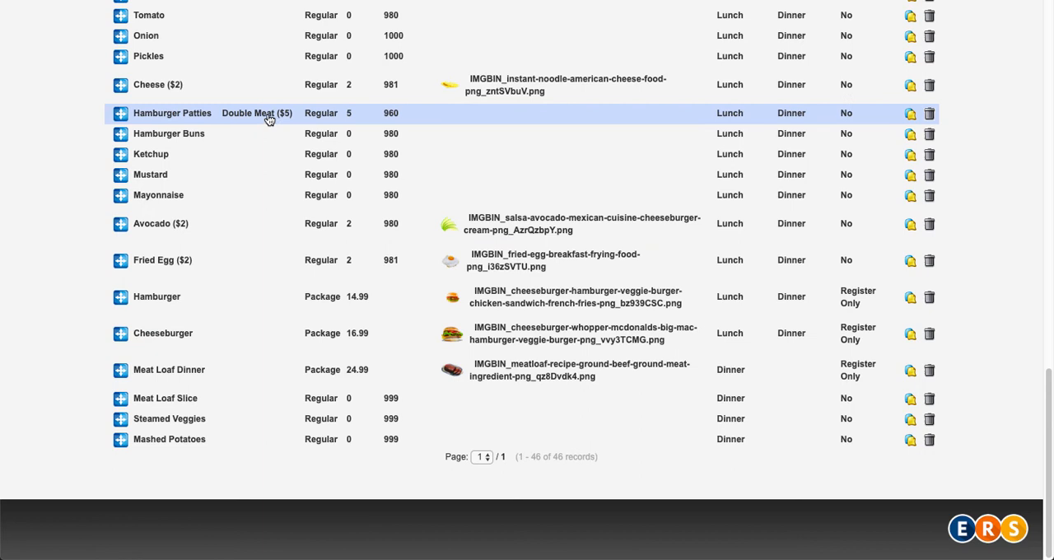
mouse_move(152, 122)
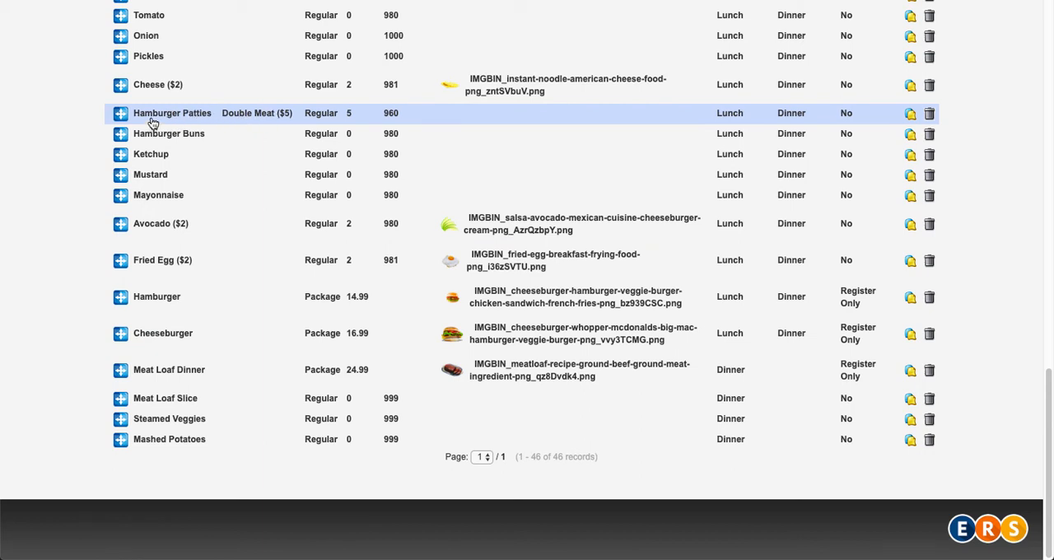
mouse_move(253, 113)
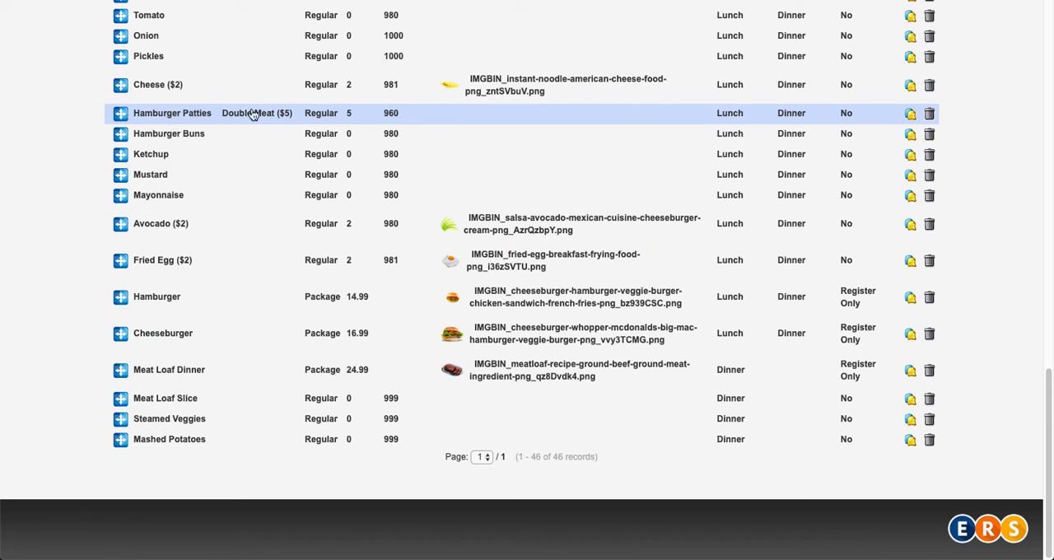
mouse_move(261, 116)
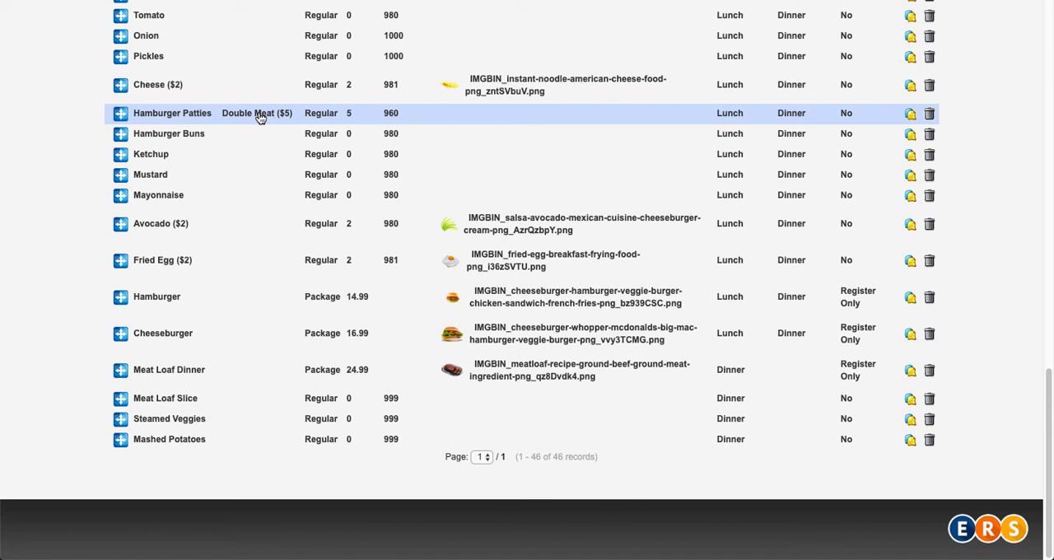
mouse_move(850, 116)
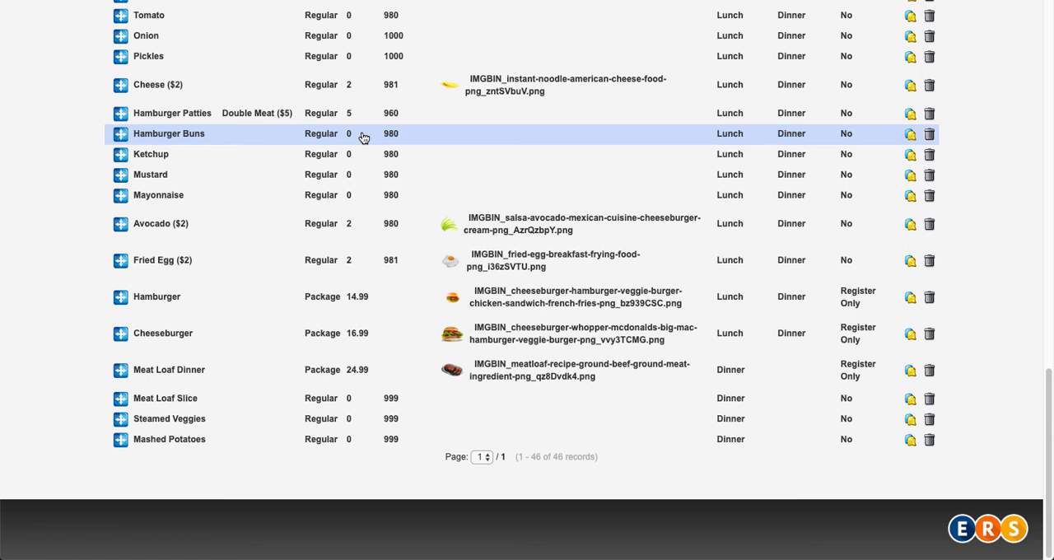
mouse_move(391, 195)
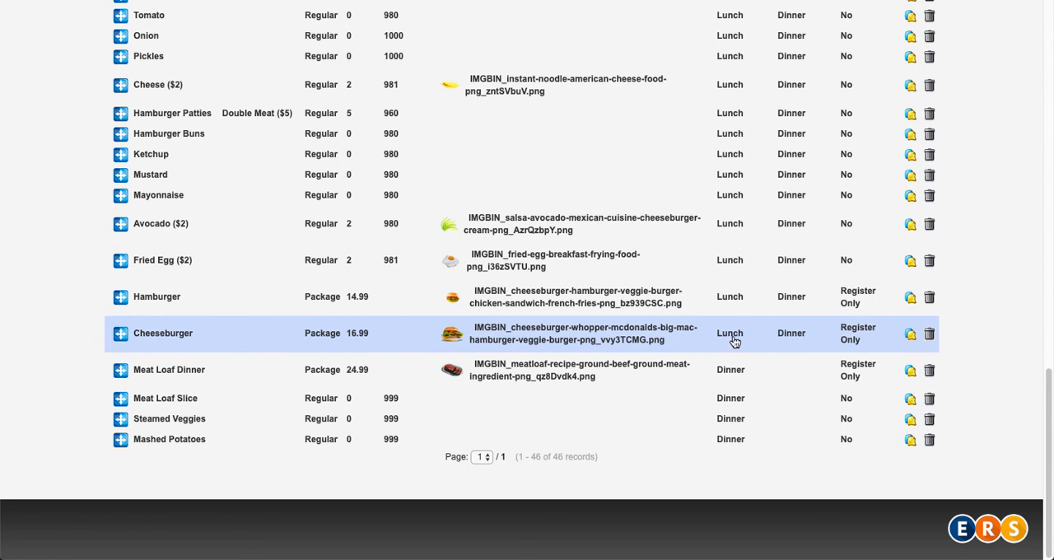
mouse_move(780, 343)
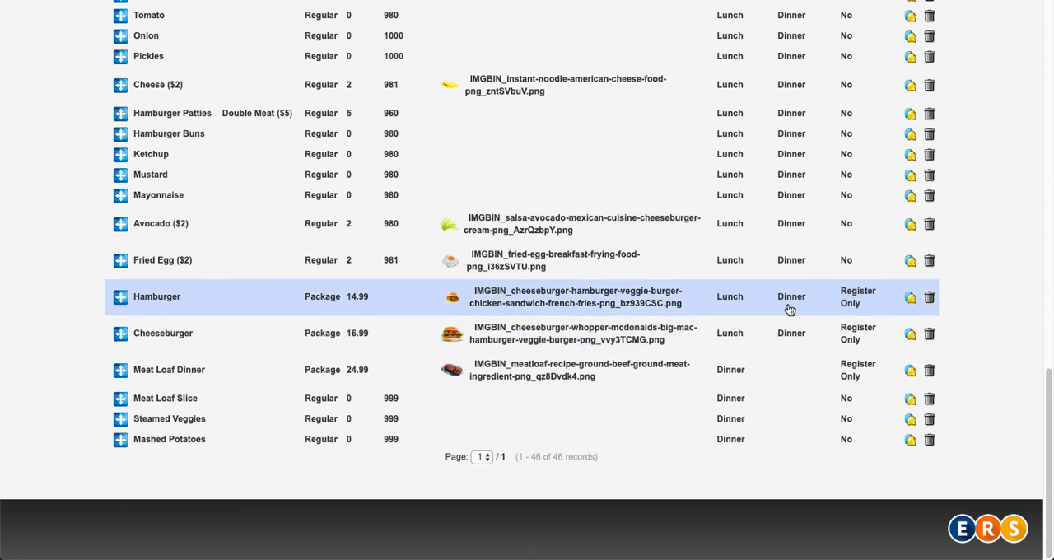
mouse_move(805, 300)
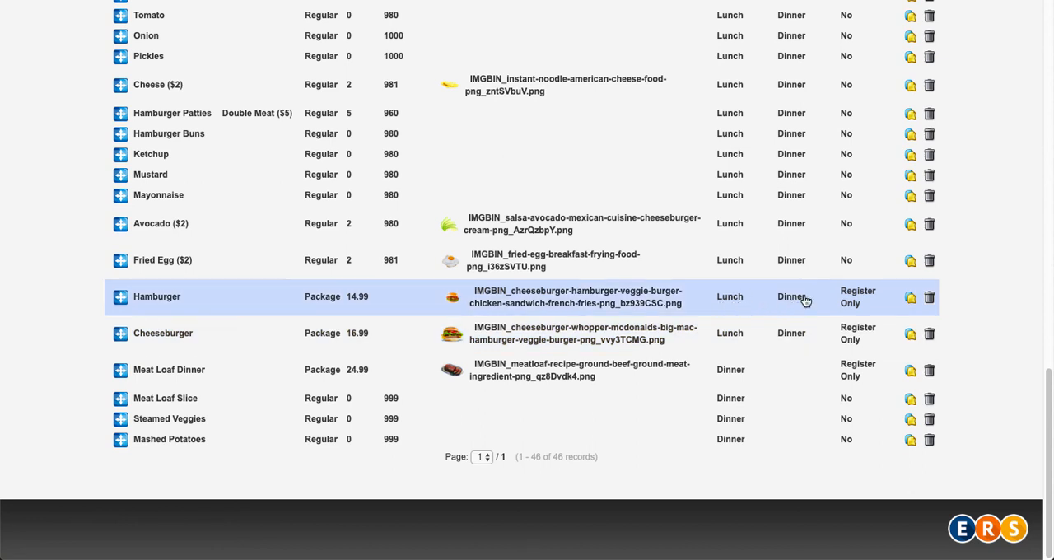